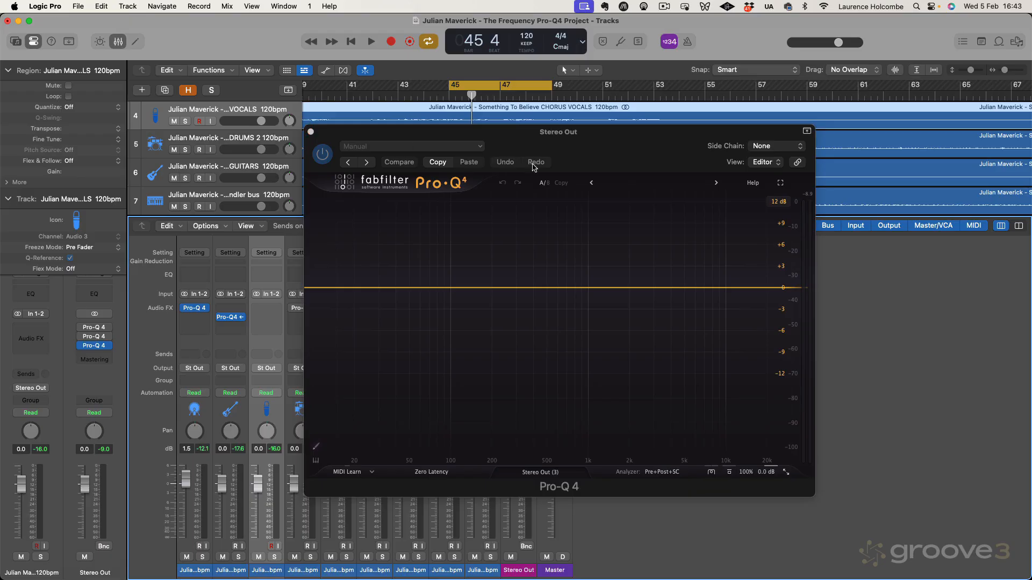
- Start playback and add a high shelf cutting about 6.6 dB near 10.7 kHz
left_click(371, 42)
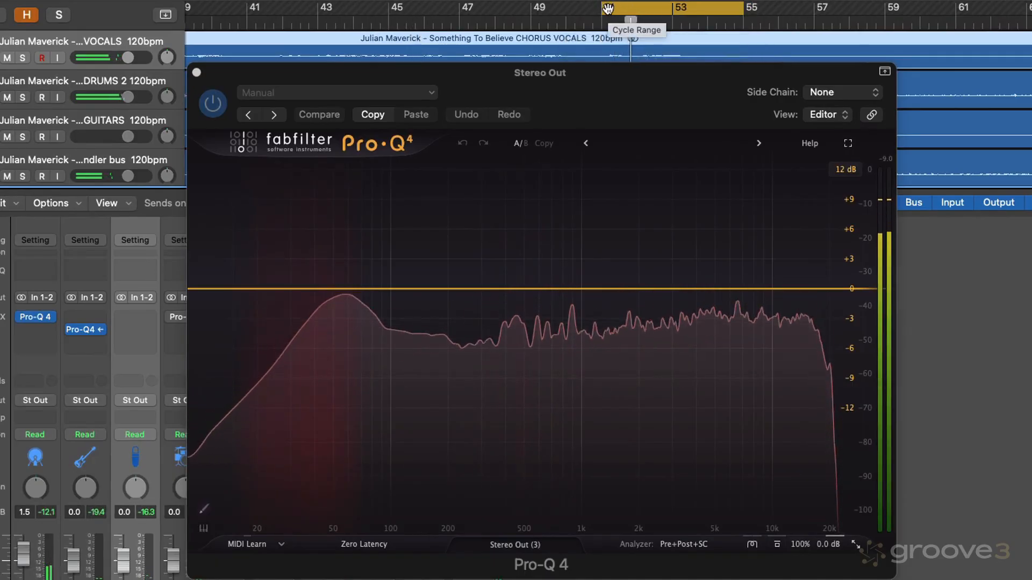
left_click(319, 115)
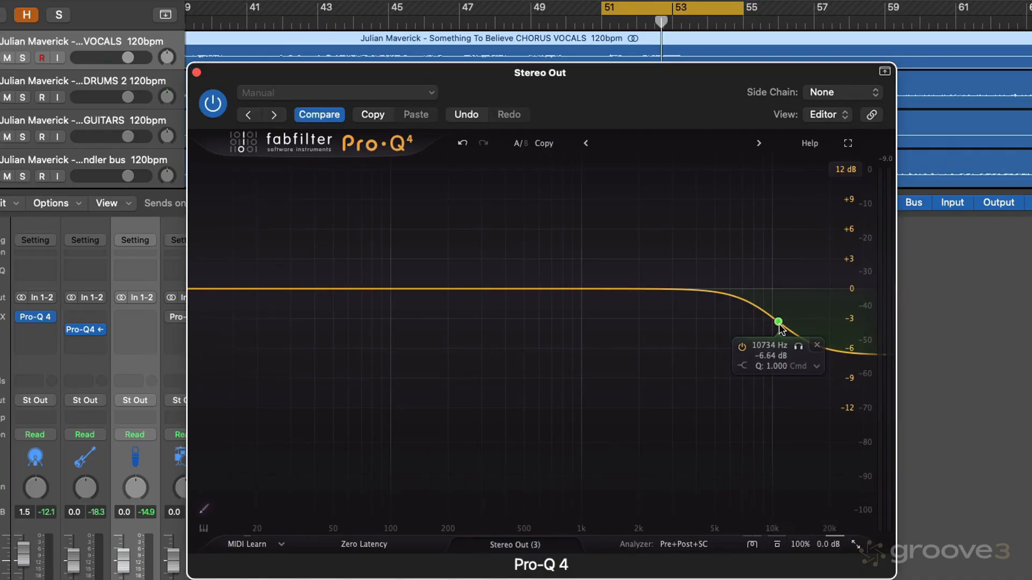
- Move the high shelf to about 6 kHz and make it a spectral band
left_click_drag(779, 322, 729, 311)
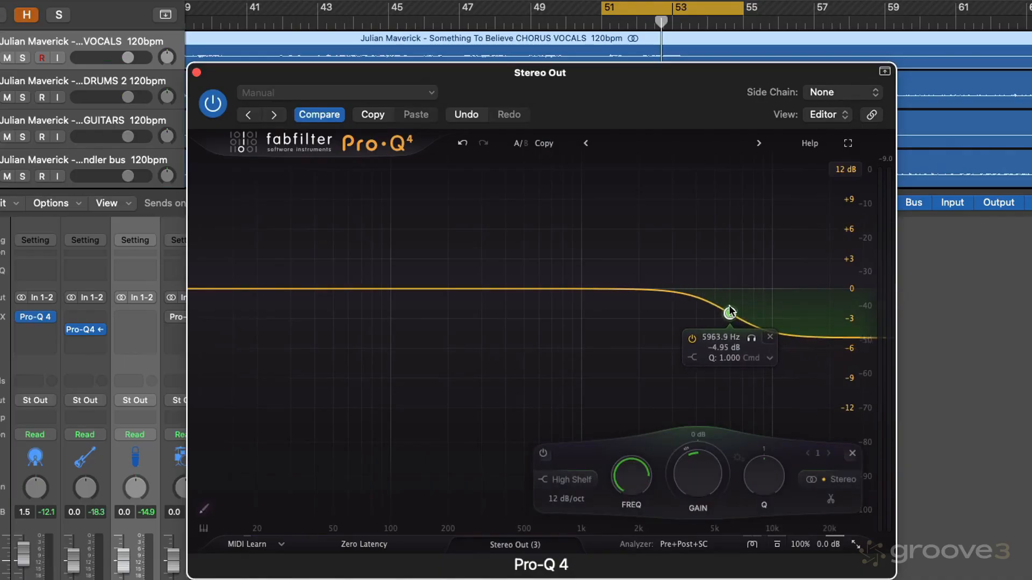
right_click(729, 309)
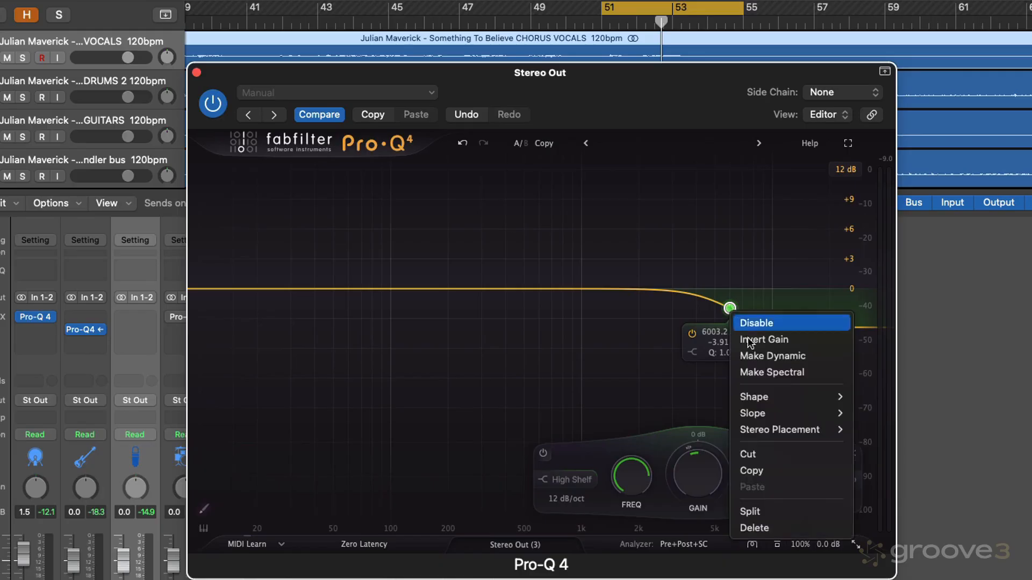
left_click(772, 356)
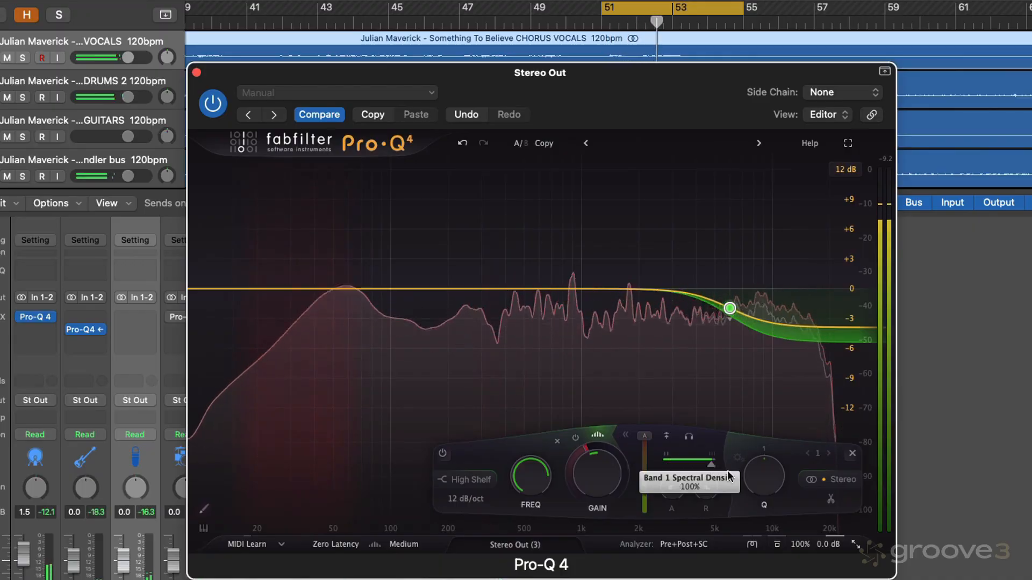
- Set the spectral shelf's gain to 0 dB, adjust spectral density, and set the range to about −24.5 dB
left_click_drag(596, 463, 605, 470)
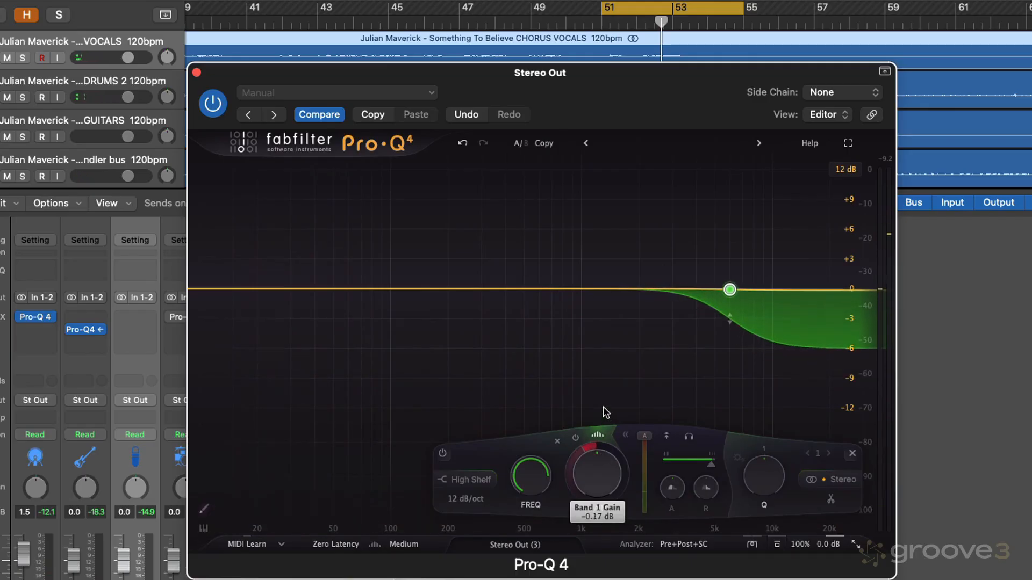
left_click_drag(594, 467, 569, 483)
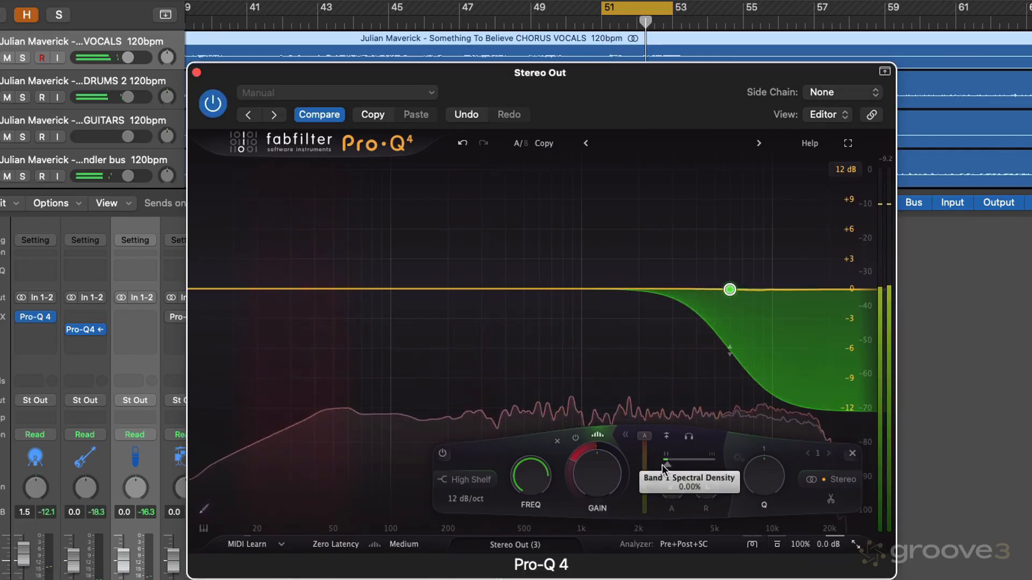
left_click_drag(666, 455, 701, 455)
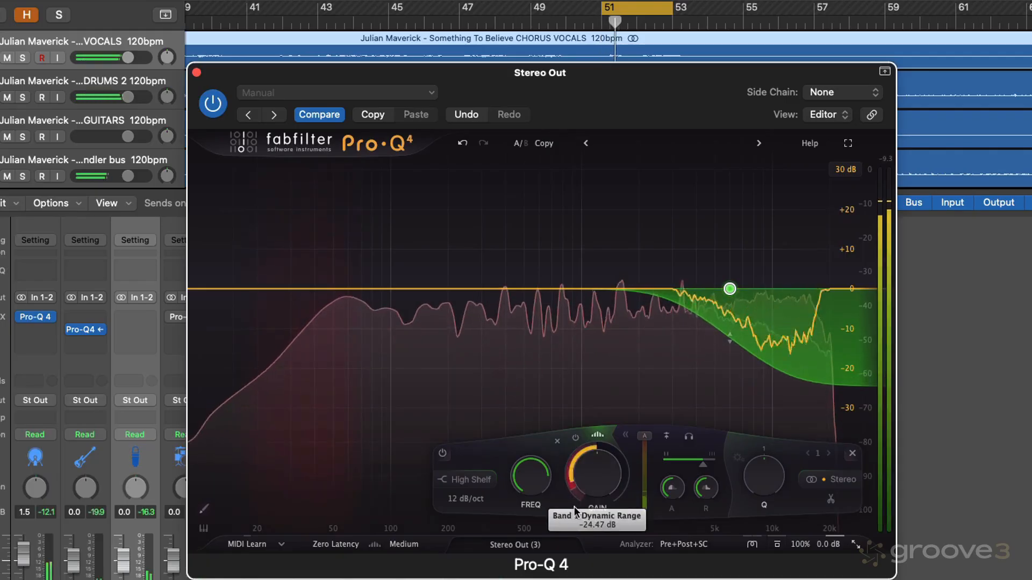
- Ease the shelf's range to about −20 dB and add a 4.2 dB high shelf boost near 4 kHz
left_click_drag(595, 474, 577, 492)
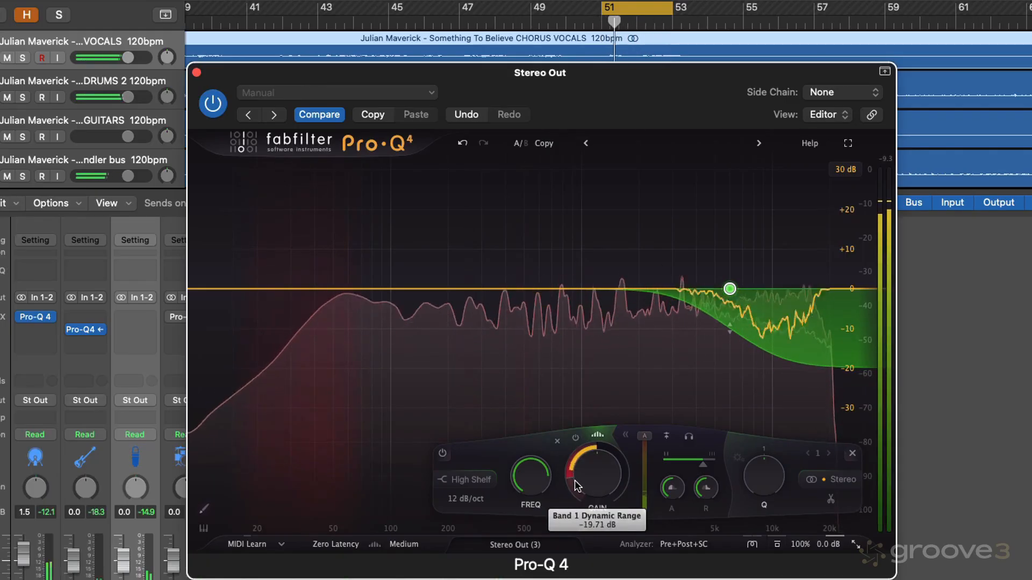
left_click_drag(577, 467, 578, 461)
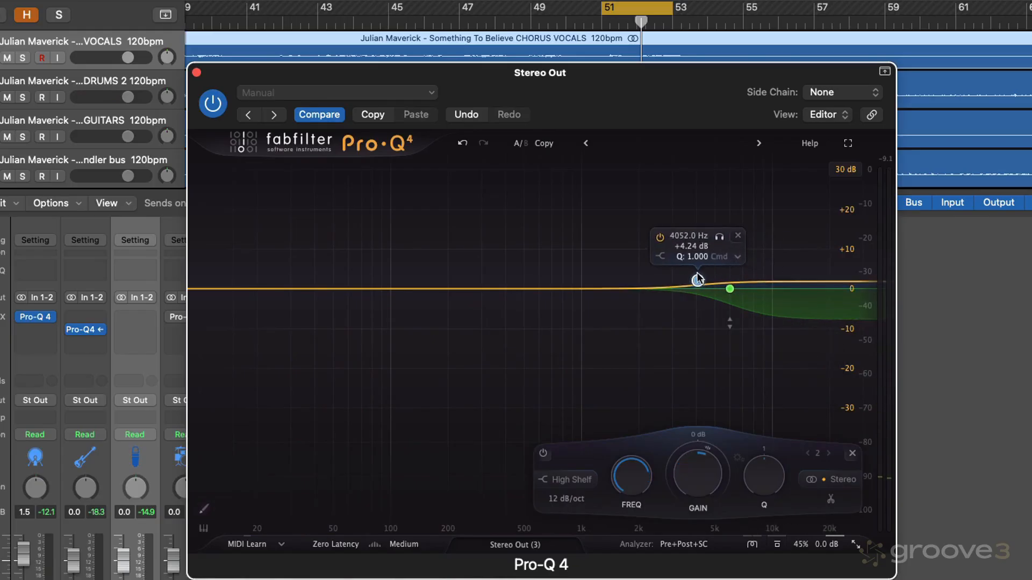
- Move the boosting shelf to about 2.5 kHz at +5.7 dB and set gain scale to 41%
left_click_drag(697, 279, 660, 275)
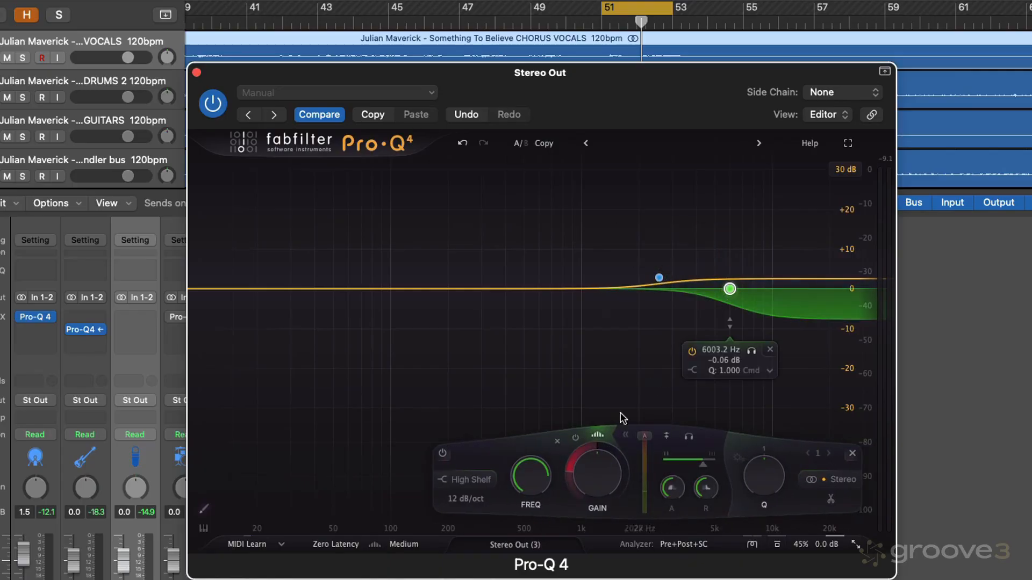
left_click_drag(658, 278, 662, 272)
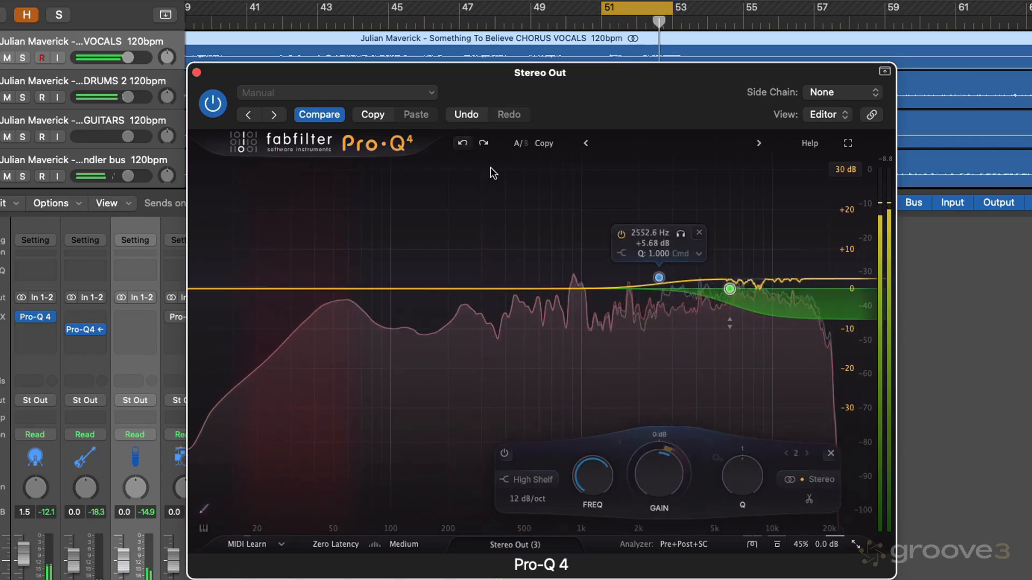
left_click_drag(658, 277, 659, 279)
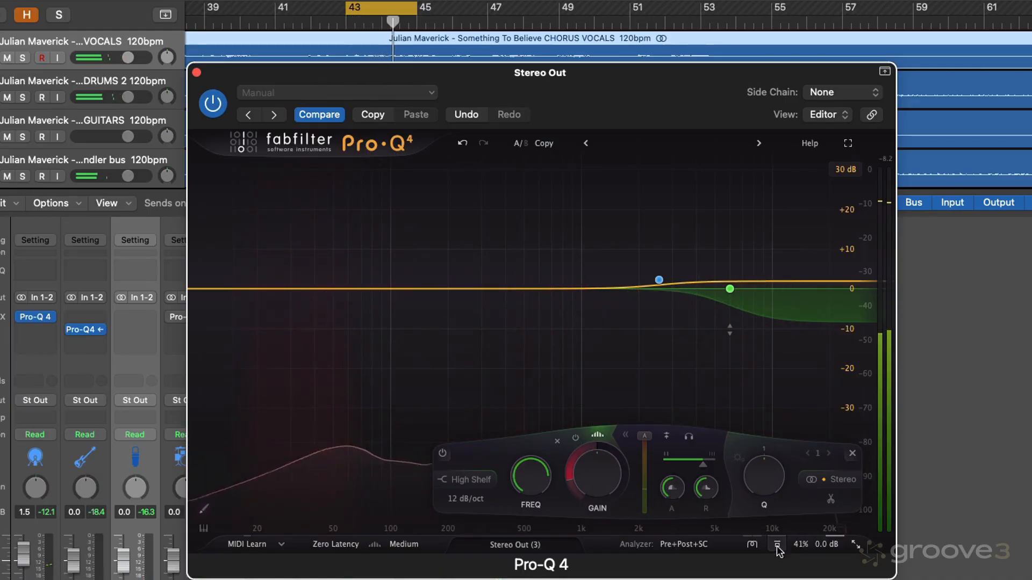
- Nudge the boosting shelf to about 2.6 kHz, set gain scale to 35%, and resume playback
left_click(659, 279)
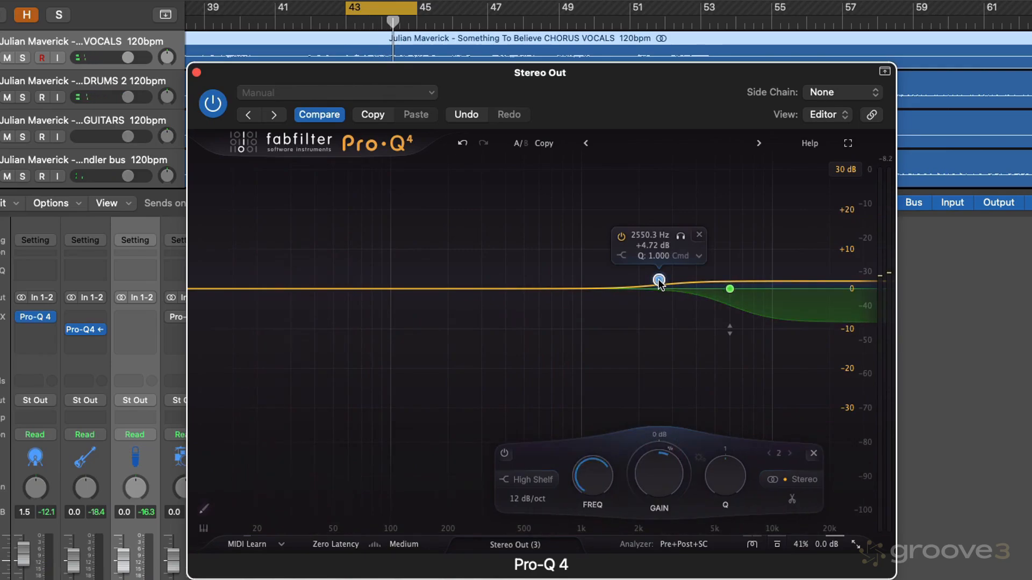
left_click_drag(658, 278, 662, 282)
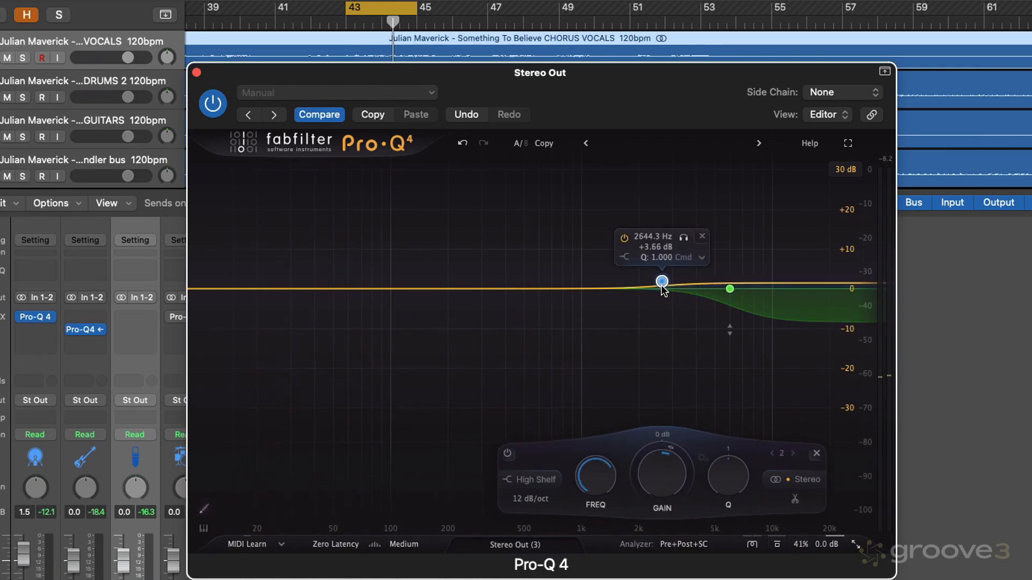
left_click(728, 288)
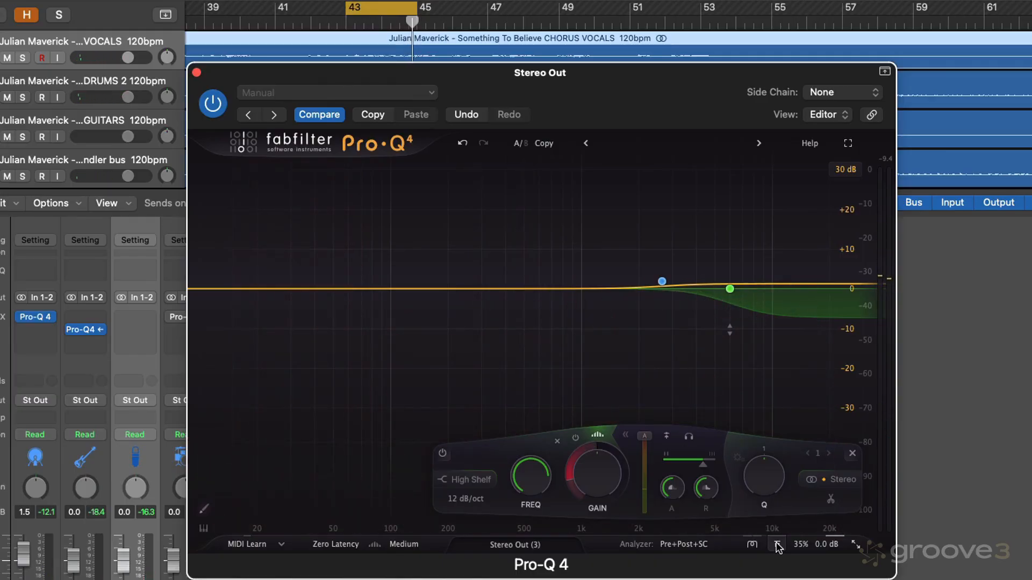
left_click(729, 288)
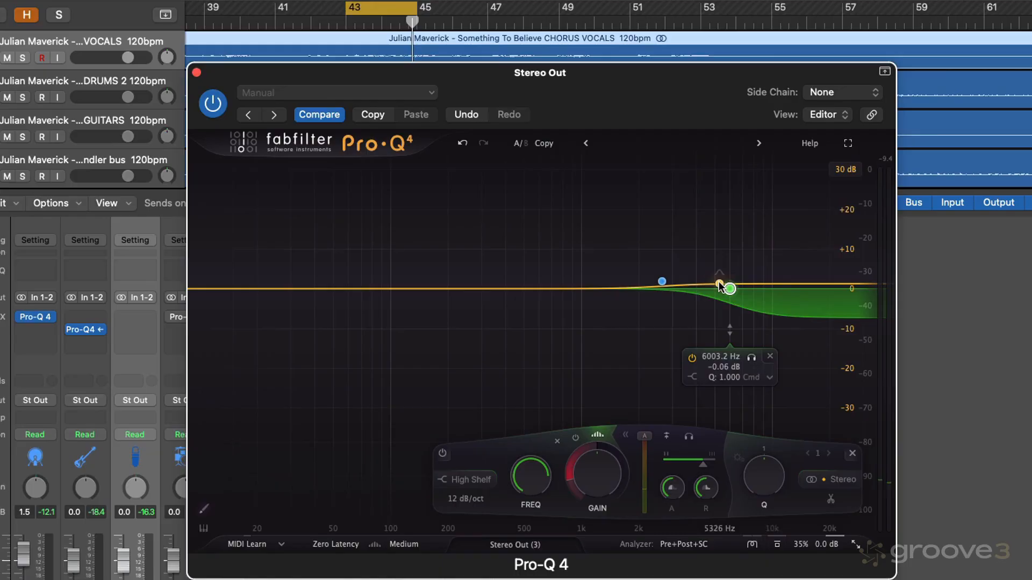
left_click_drag(661, 281, 677, 286)
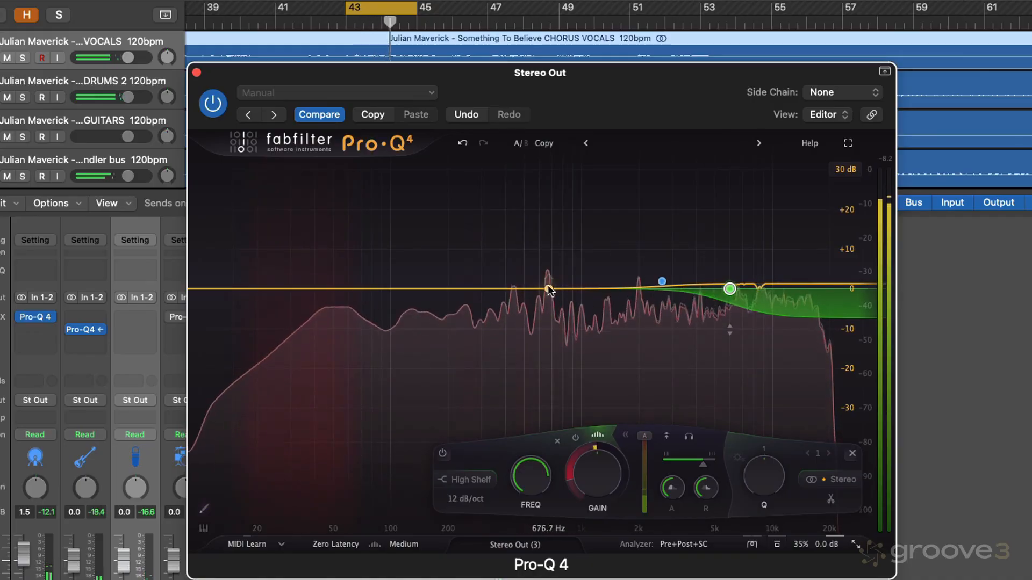
- Place a band on the mid resonance, move it to about 588 Hz, and make it spectral
left_click(547, 289)
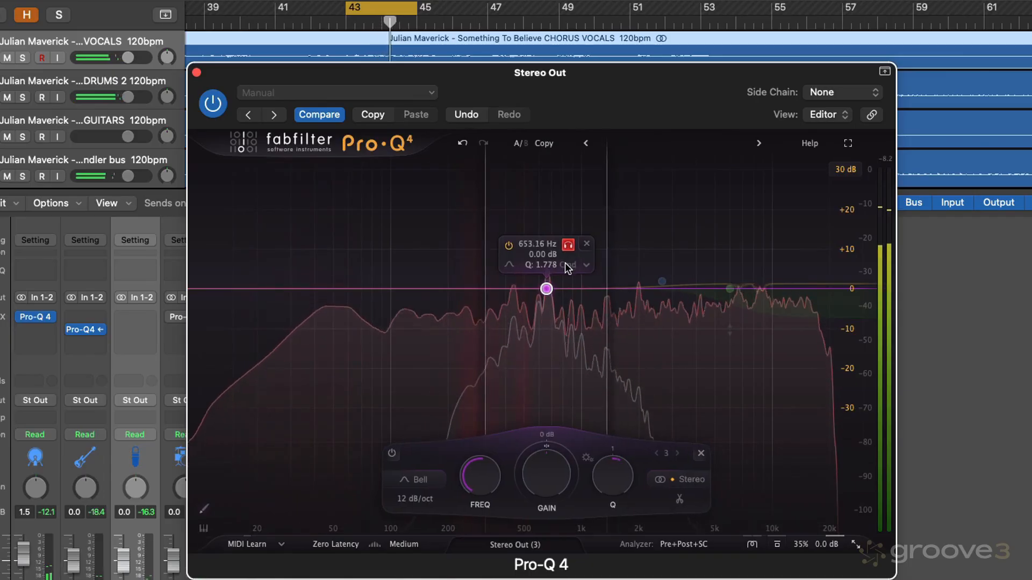
left_click_drag(546, 288, 540, 288)
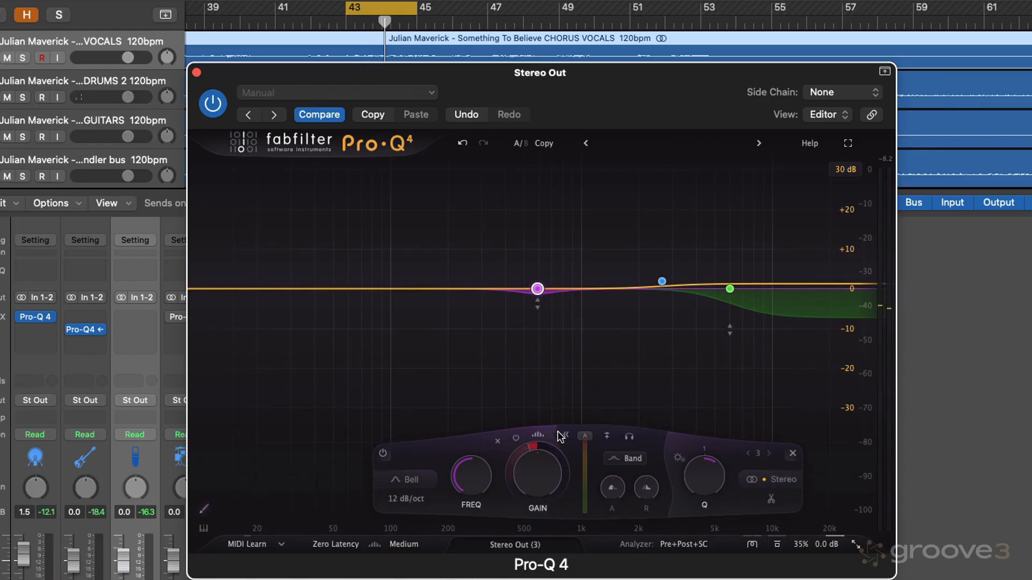
right_click(537, 289)
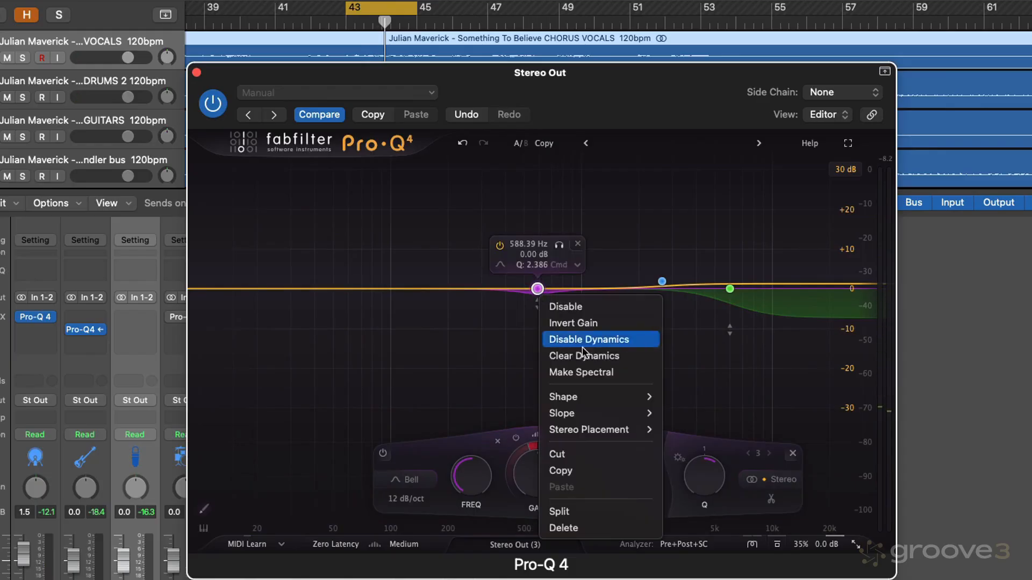
left_click(588, 339)
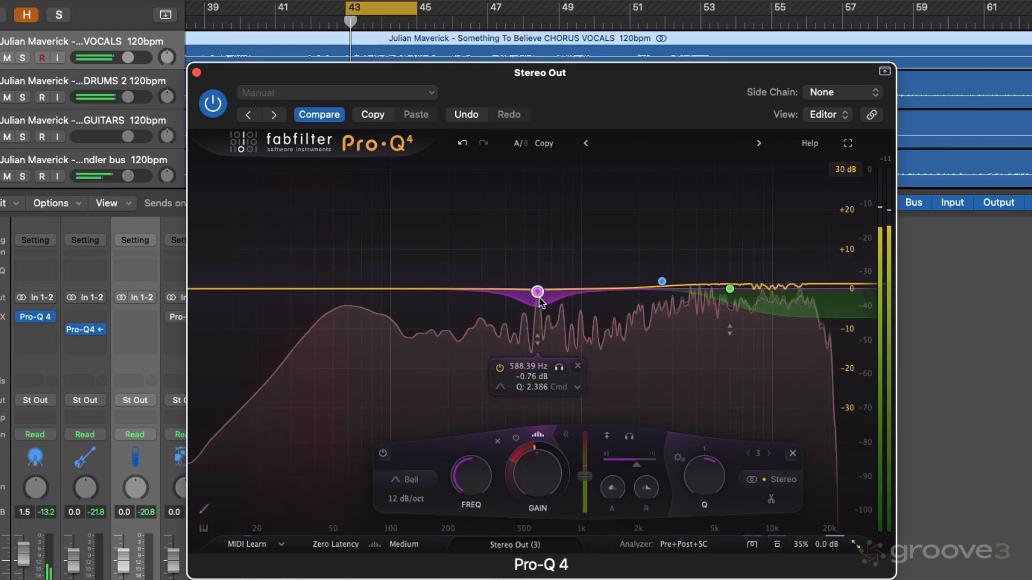
- Lower the mid band's threshold to about −43 dB and add a fourth bell band
left_click_drag(584, 454, 584, 484)
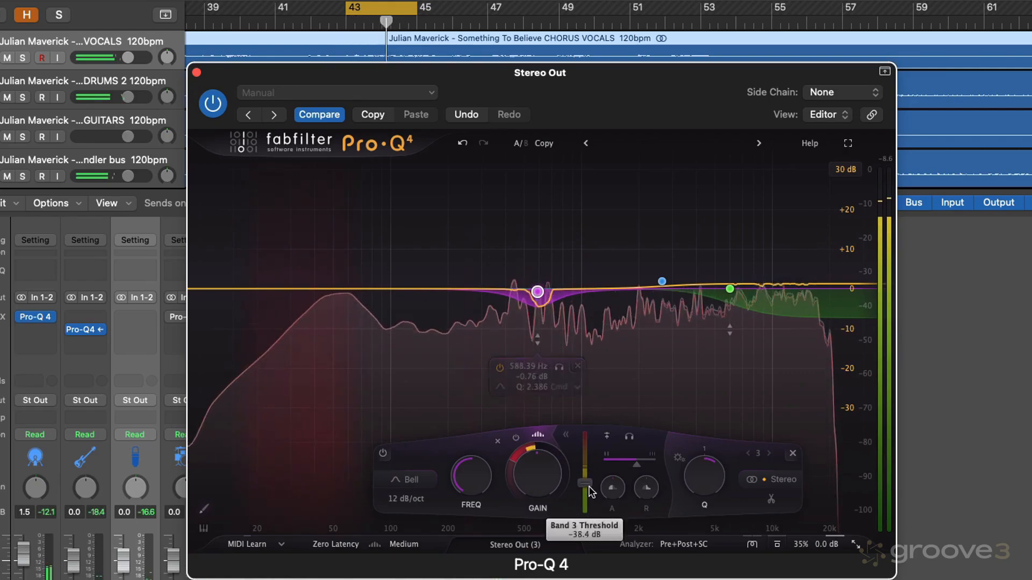
left_click_drag(584, 484, 584, 490)
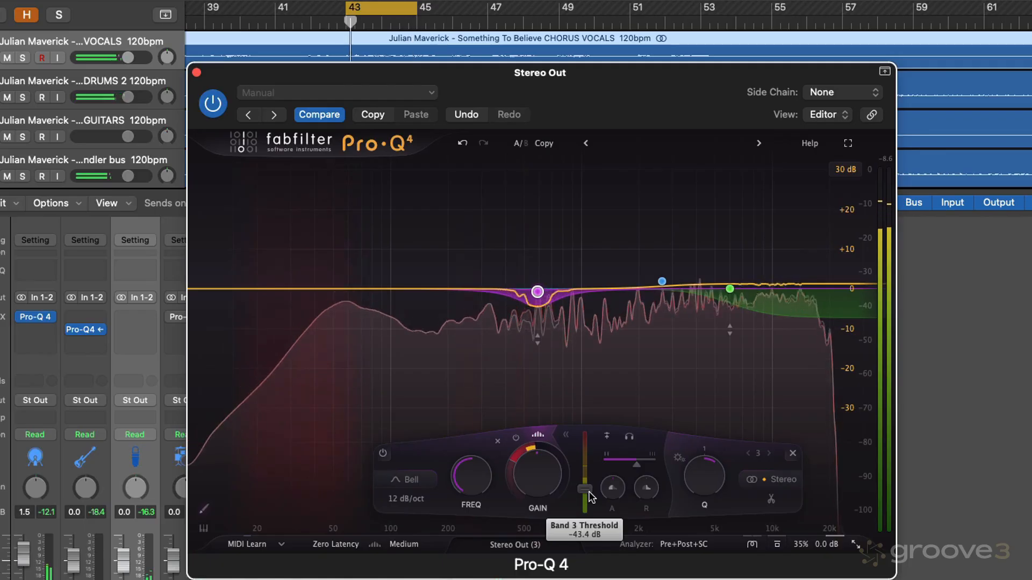
left_click_drag(583, 490, 583, 485)
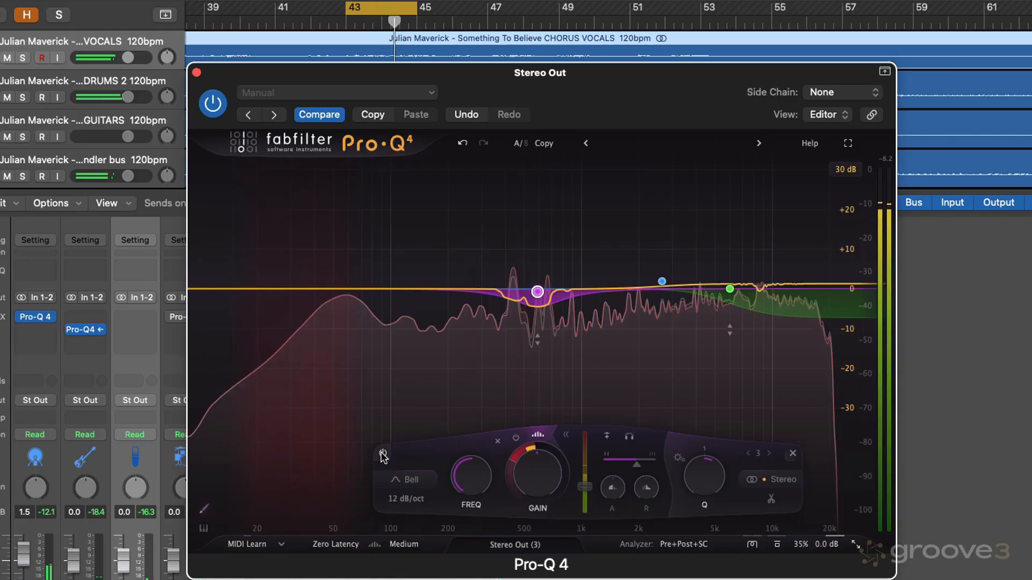
left_click(455, 289)
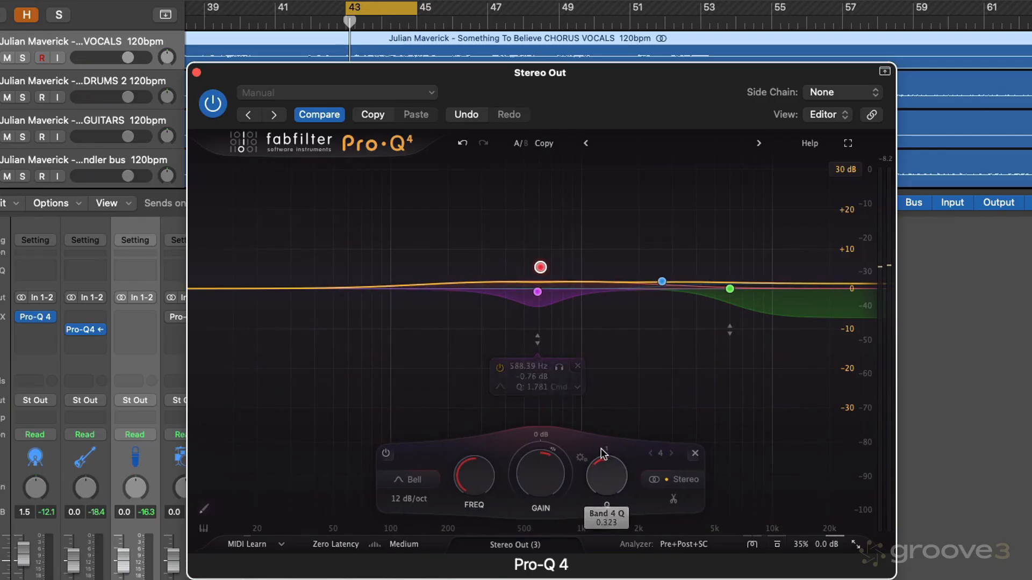
- Widen the new mid bell band to a very broad Q of about 0.32
left_click_drag(539, 267, 540, 269)
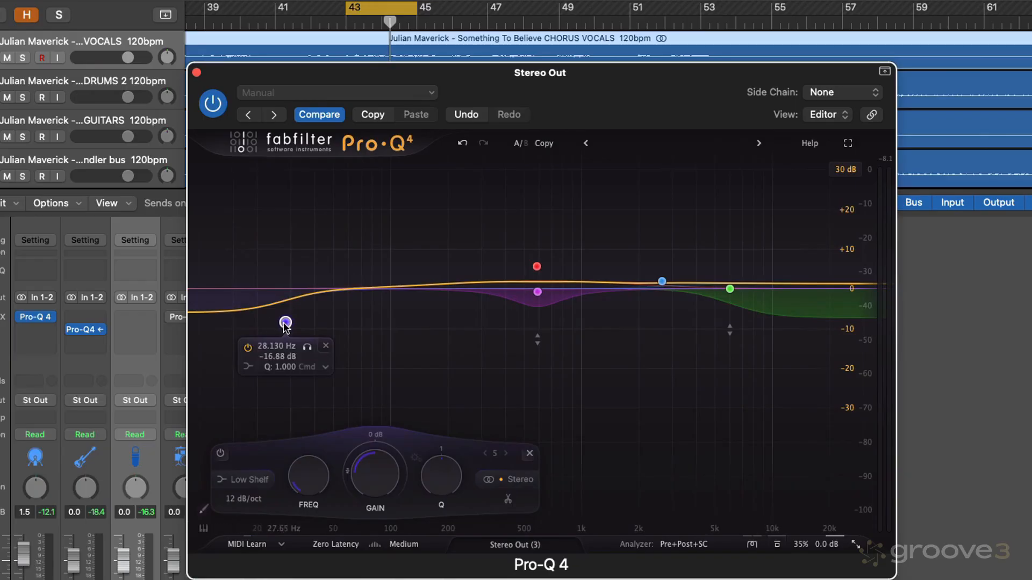
- Move the low shelf to about 78 Hz with near-flat gain and Q about 1.5
left_click_drag(285, 323, 364, 322)
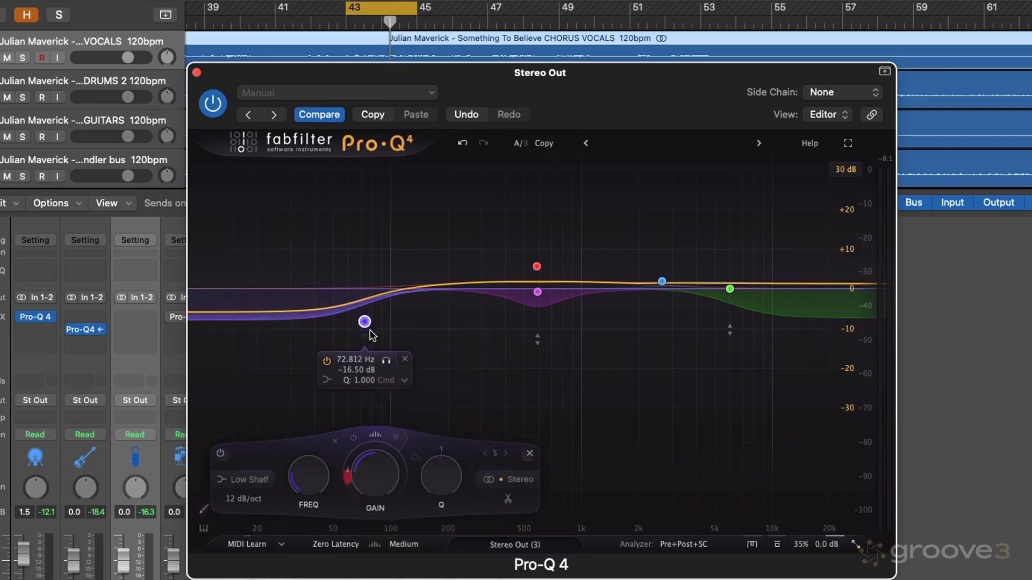
left_click_drag(363, 322, 369, 302)
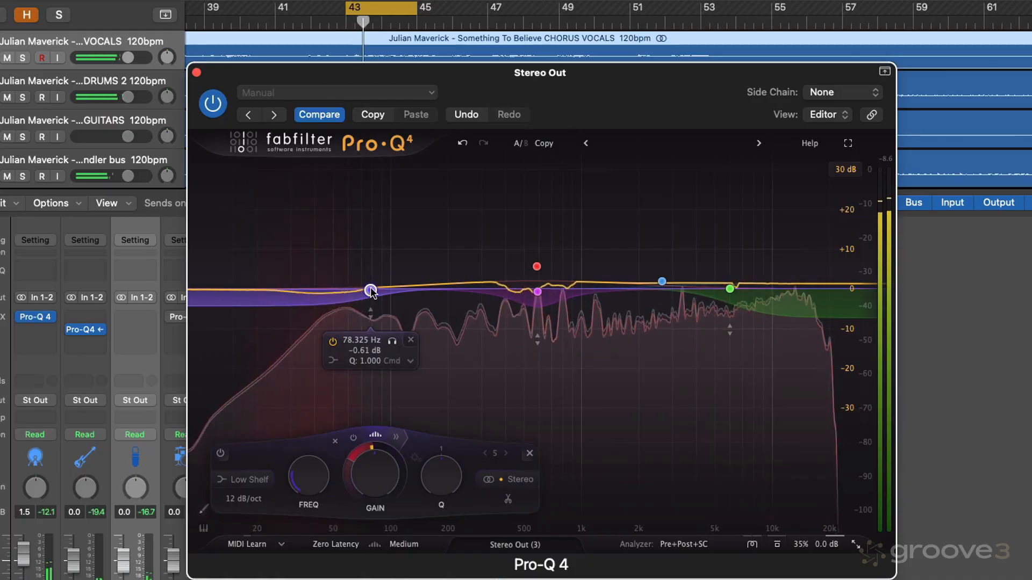
left_click_drag(374, 470, 374, 464)
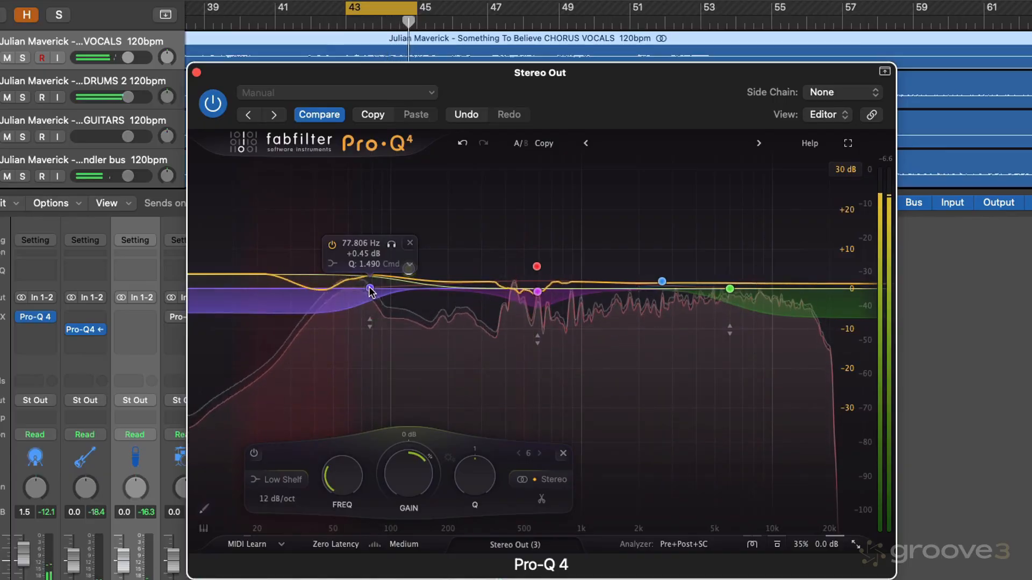
- Shift the dynamic low shelf to about 92 Hz
left_click_drag(369, 289, 387, 288)
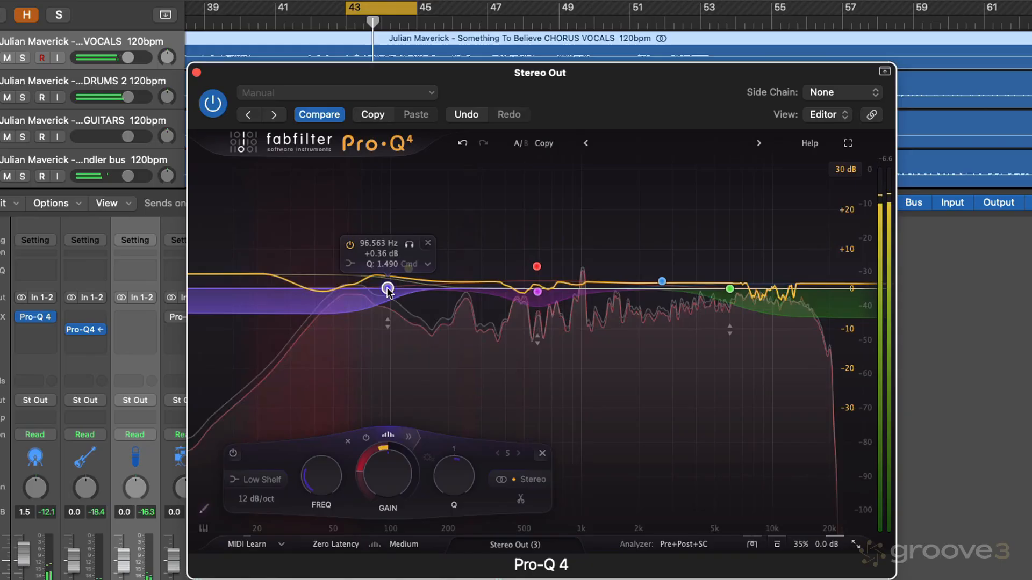
left_click_drag(387, 288, 384, 290)
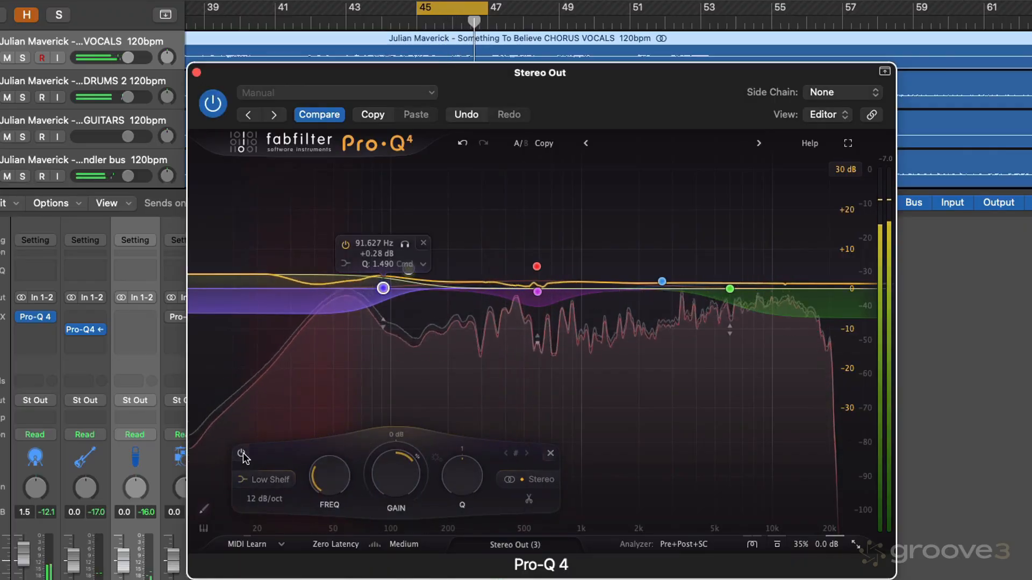
left_click(242, 455)
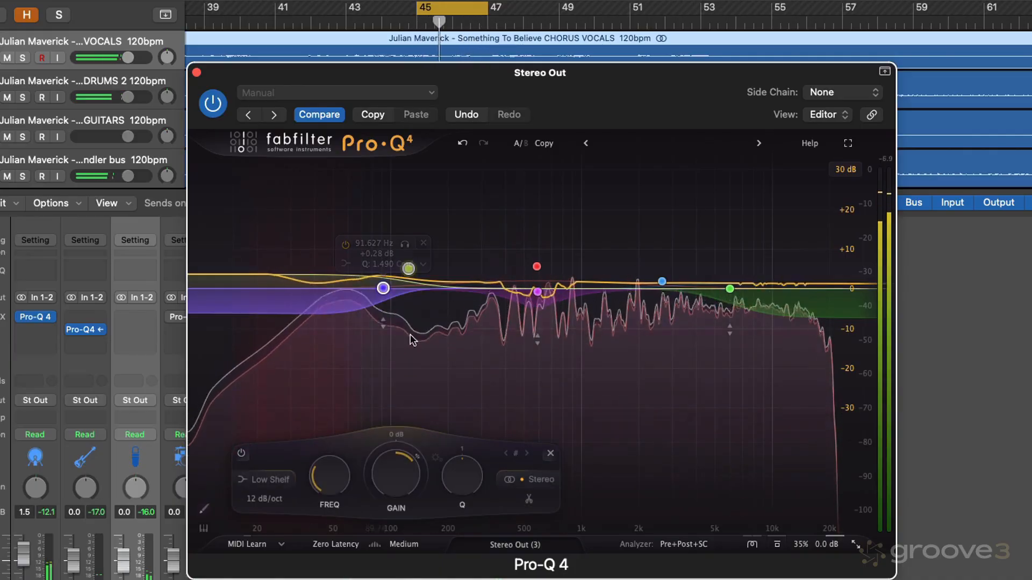
- Add a low shelf boost and set it to about 246 Hz, +5.6 dB
left_click_drag(407, 268, 408, 269)
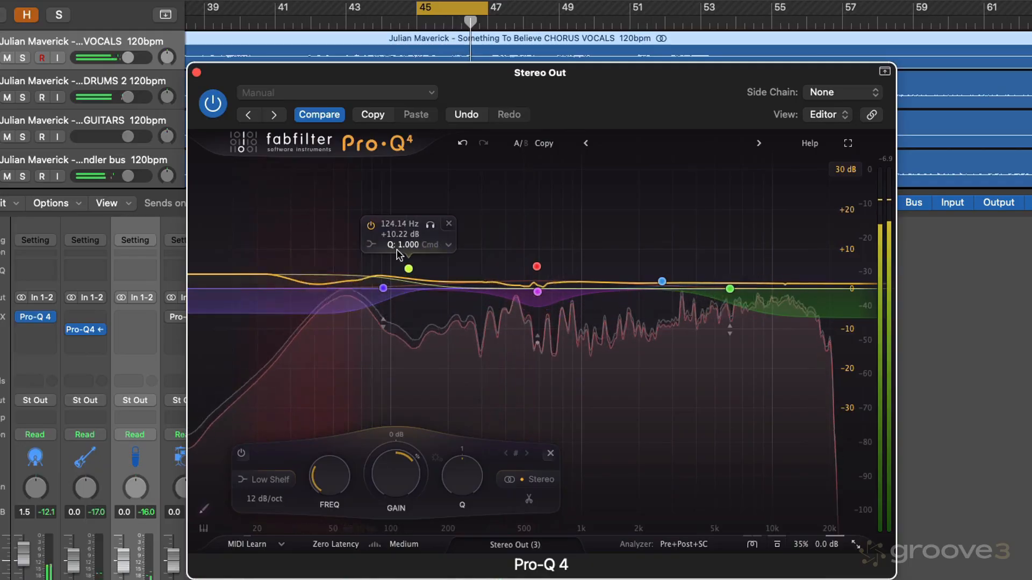
left_click_drag(408, 269, 461, 276)
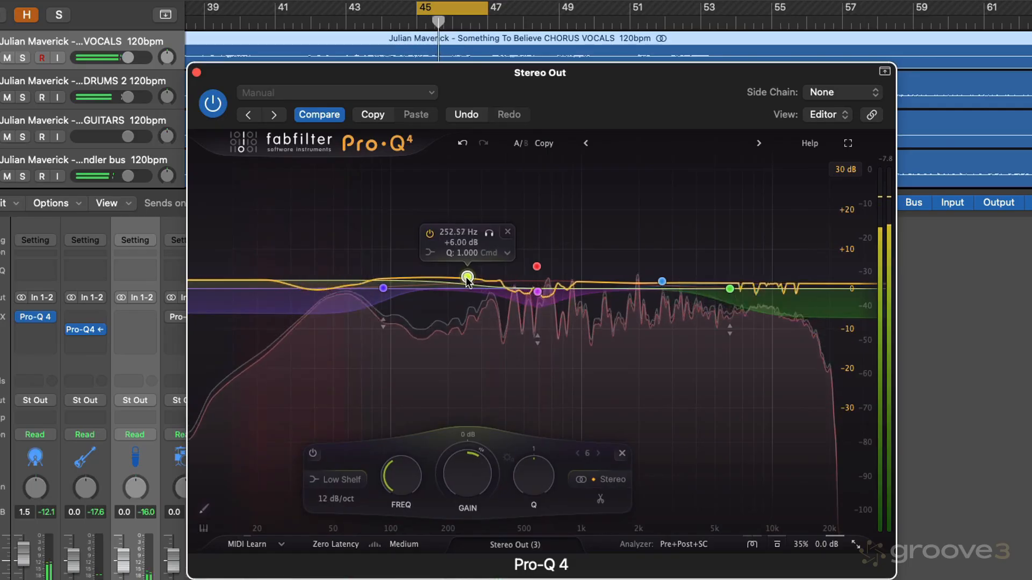
left_click_drag(466, 276, 463, 277)
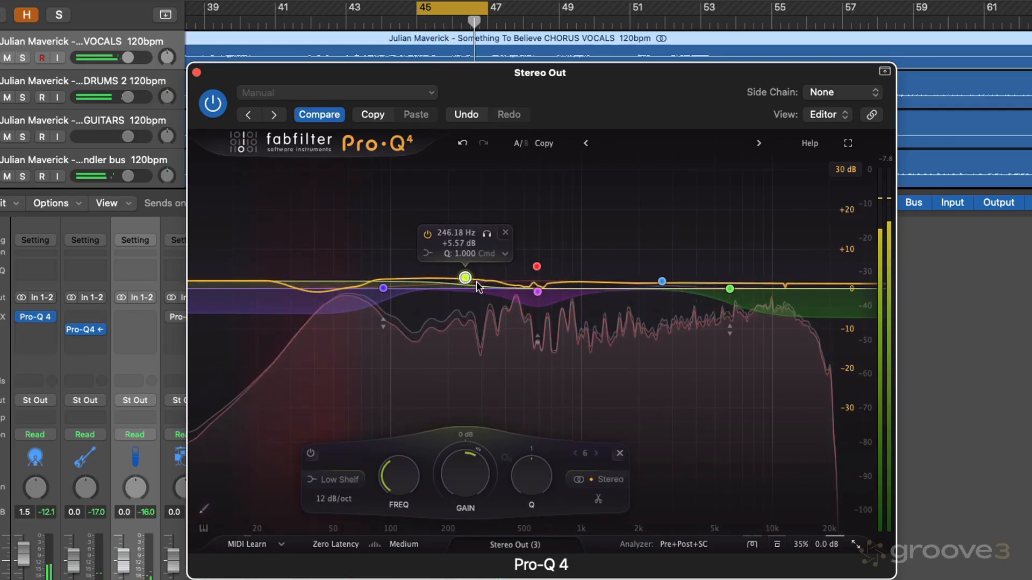